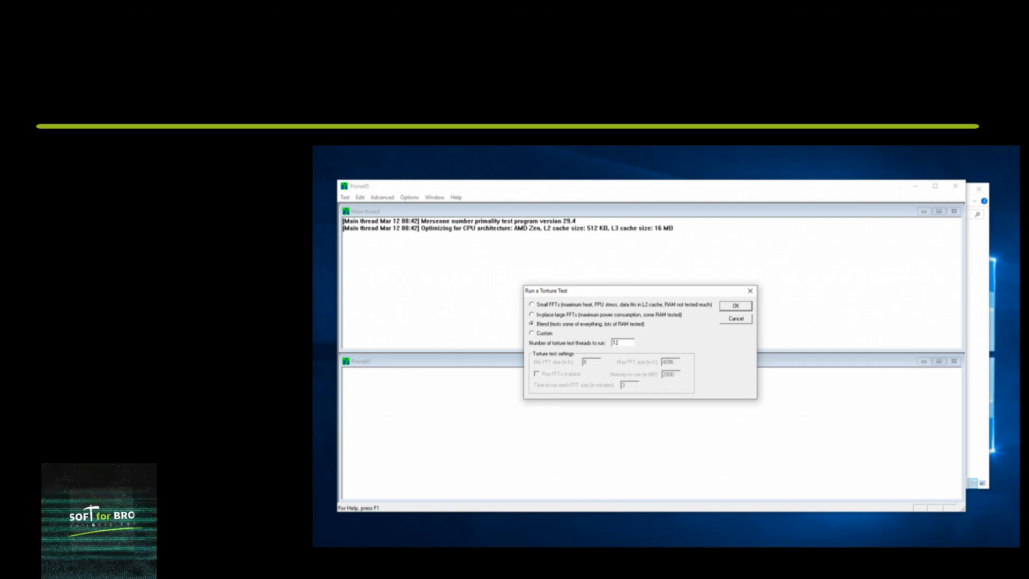
# Start a Blend torture test on 12 threads
pyautogui.click(734, 306)
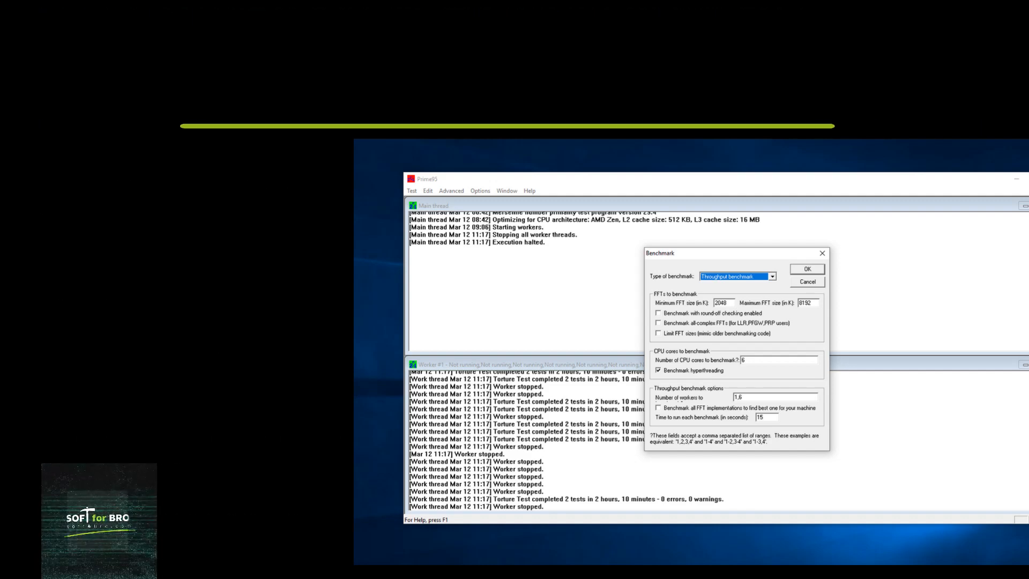
# Start a throughput benchmark on 6 hyperthreaded cores with 1,6 workers and 15-second runs
pyautogui.click(806, 268)
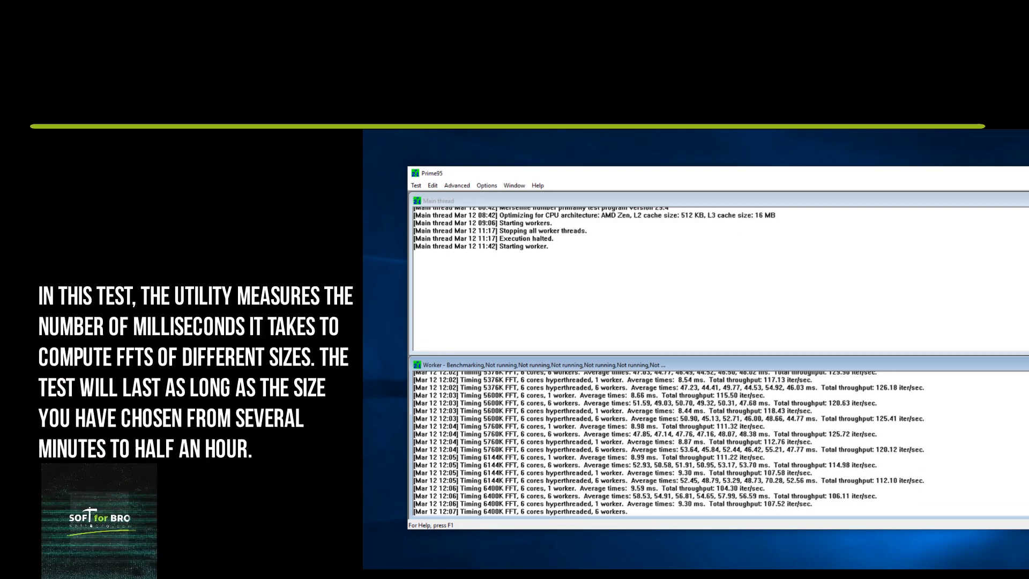